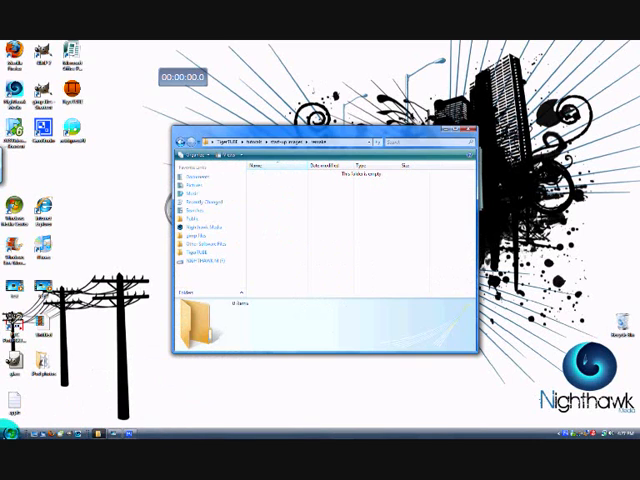
Step: Browse from Computer into Program Files > GIMP > share > gimp > 2.0 > images and select the splash file
left_click(8, 452)
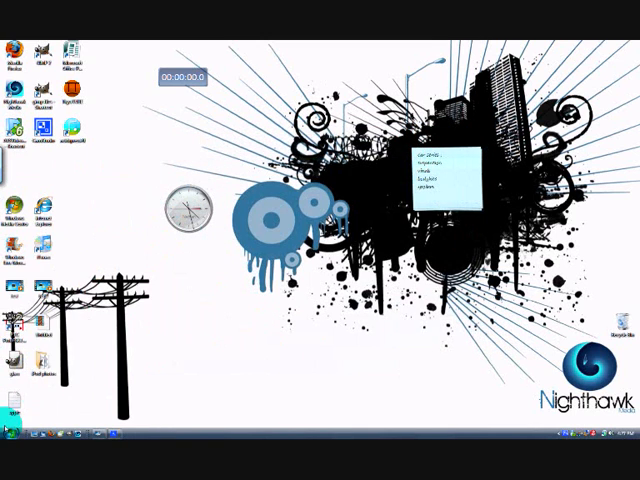
left_click(12, 438)
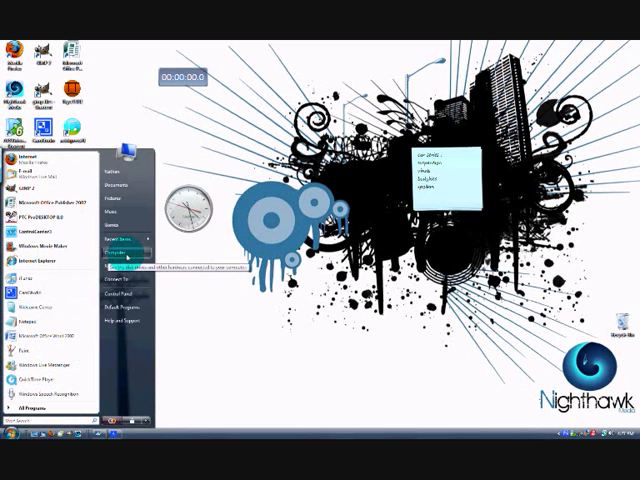
left_click(120, 256)
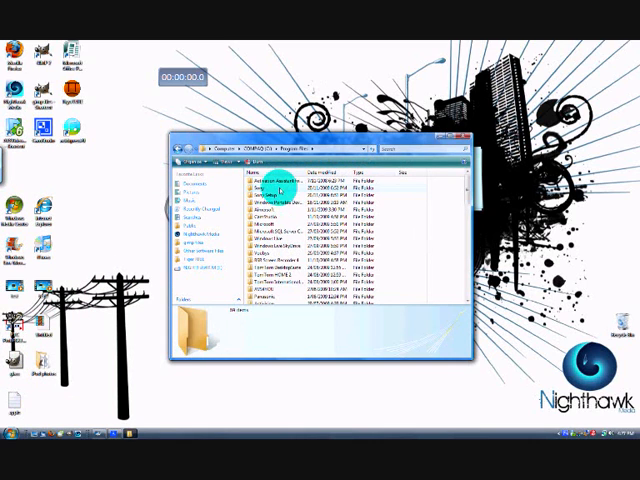
scroll("down", 3)
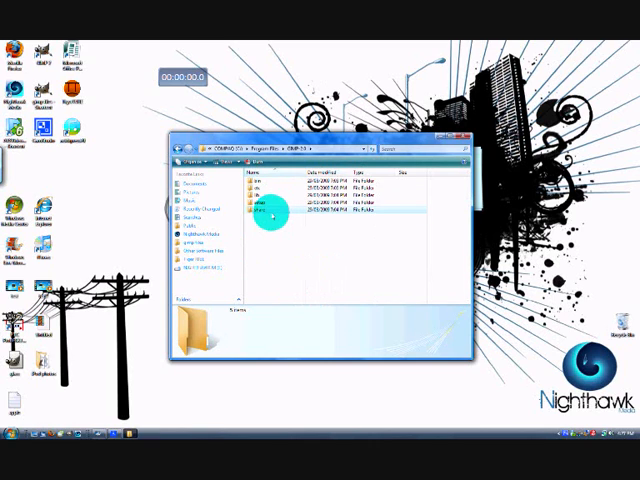
double_click(264, 210)
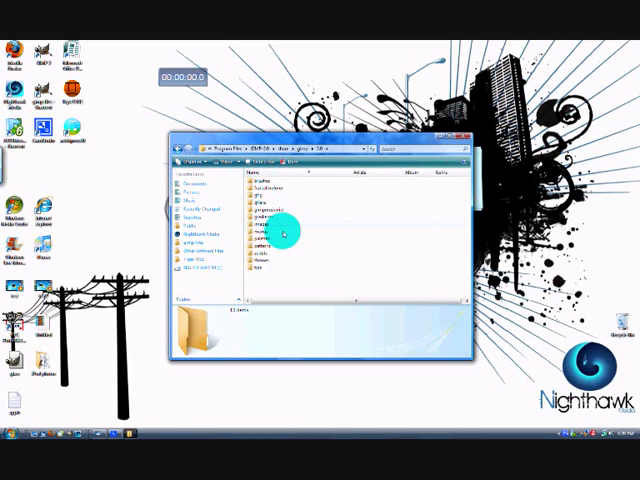
double_click(264, 228)
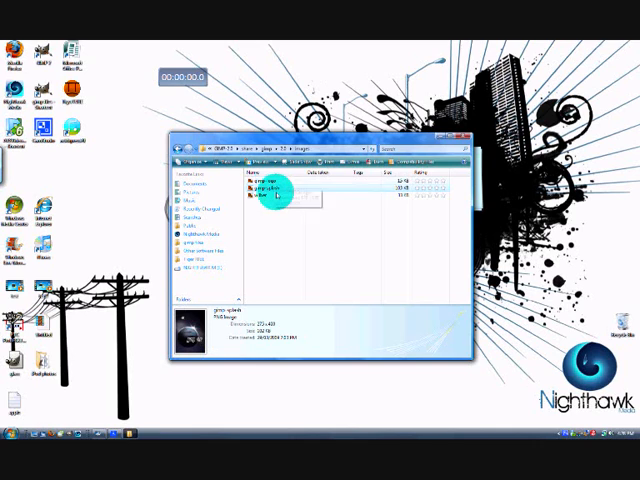
mouse_move(272, 190)
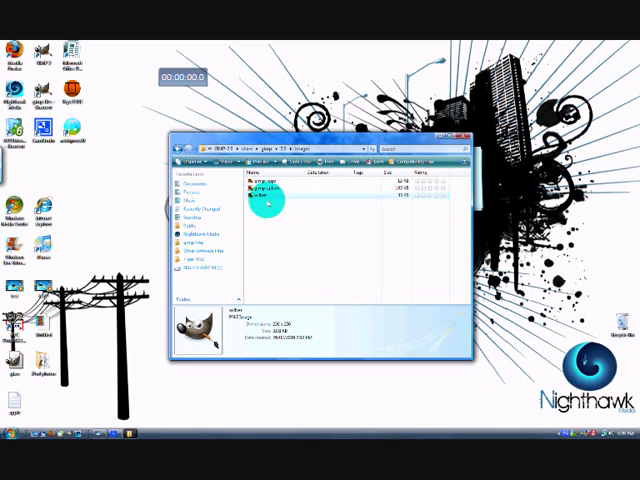
left_click(256, 196)
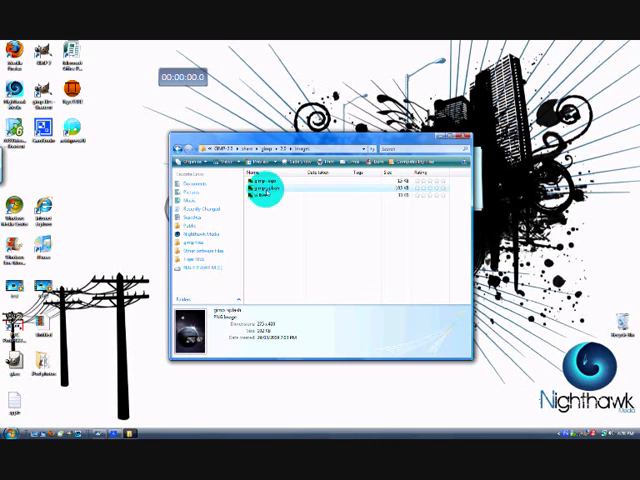
Step: Launch GIMP from the splash file's context menu and show the Pictures folder
right_click(262, 196)
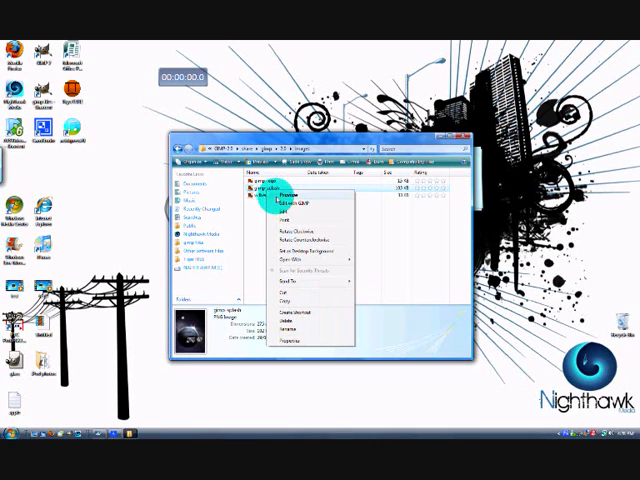
left_click(298, 204)
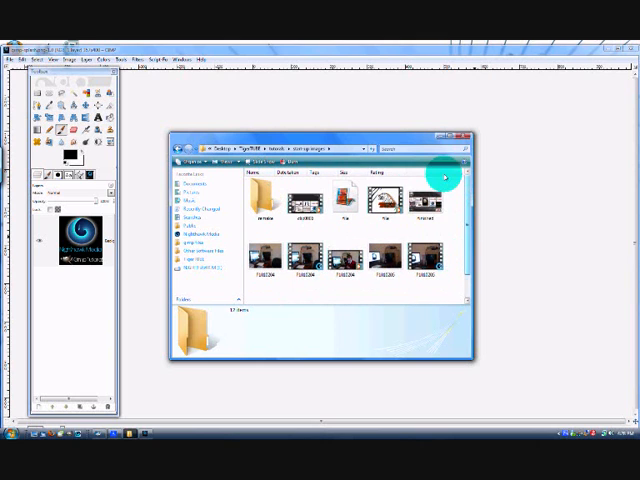
Step: Create a new black-filled image and browse the Brushes dock for a brush
left_click(444, 138)
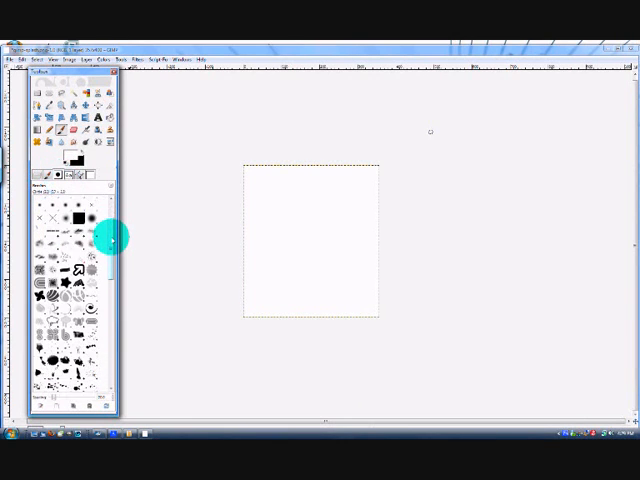
scroll("down", 3)
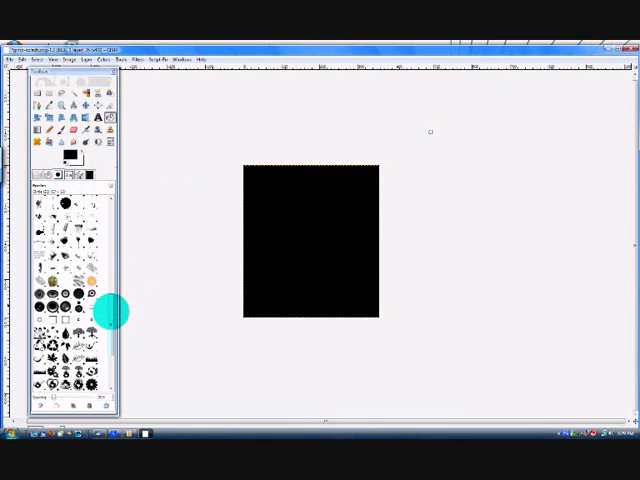
scroll("down", 3)
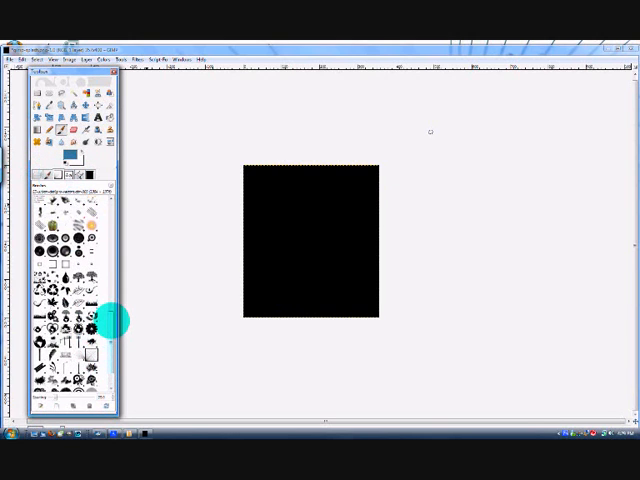
scroll("down", 3)
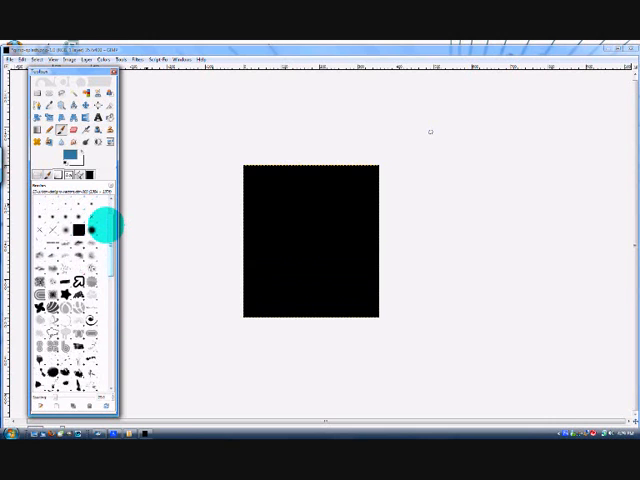
scroll("down", 3)
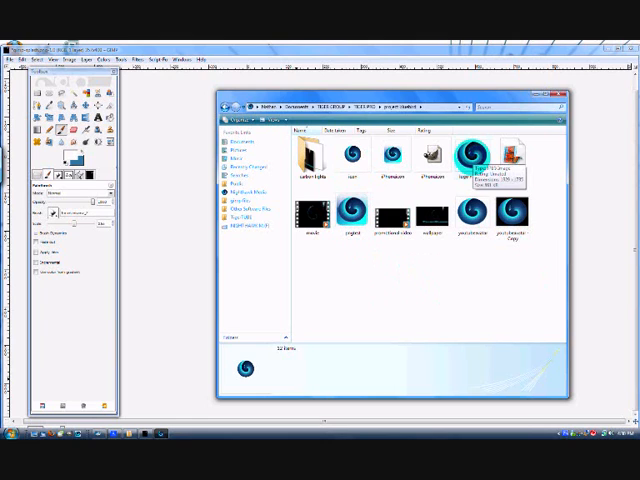
Step: Open the blue swirl logo image as a layer in the composition
left_click(498, 156)
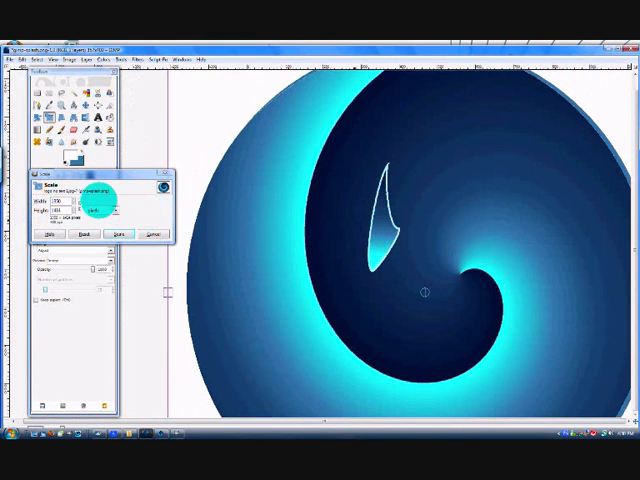
Step: Scale the swirl layer down to a smaller width and height so it fits the canvas
left_click(120, 232)
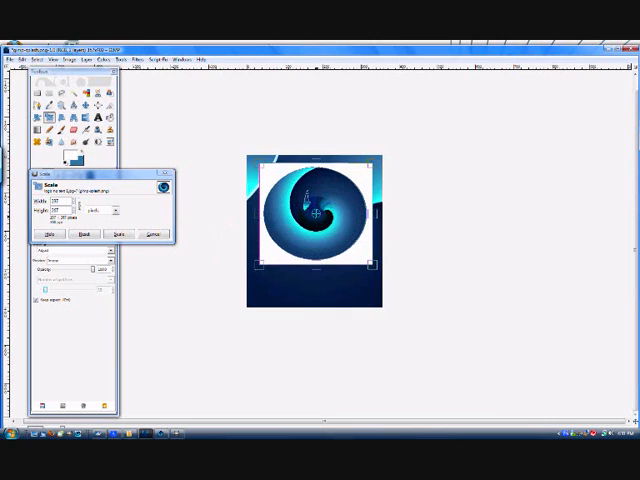
left_click(120, 232)
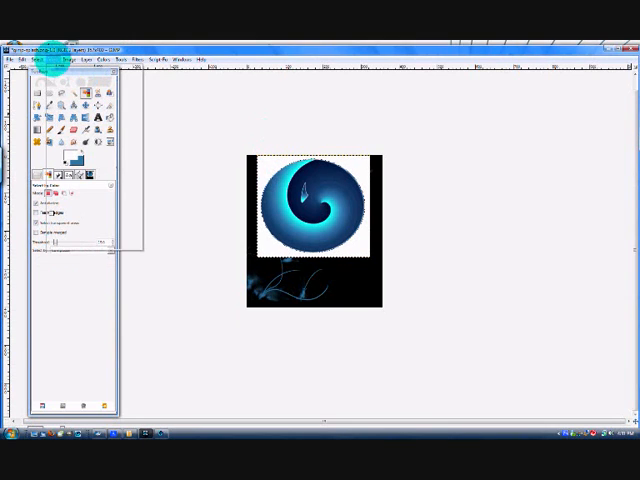
Step: Remove the swirl layer's white surround with Color to Alpha so it sits on black
left_click(22, 56)
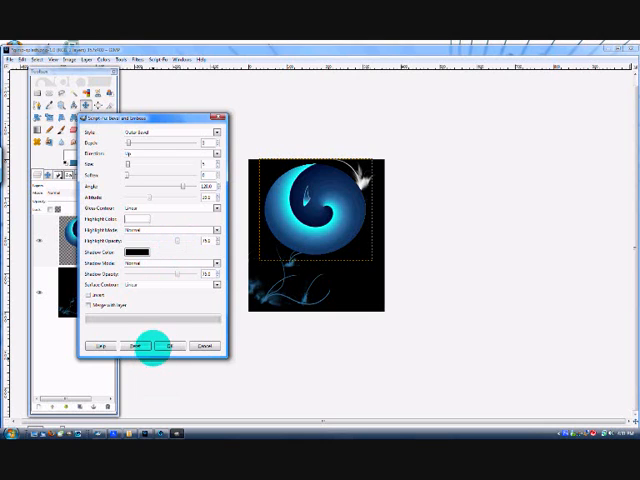
Step: Apply a Bevel and Emboss layer effect to the swirl logo
left_click(176, 344)
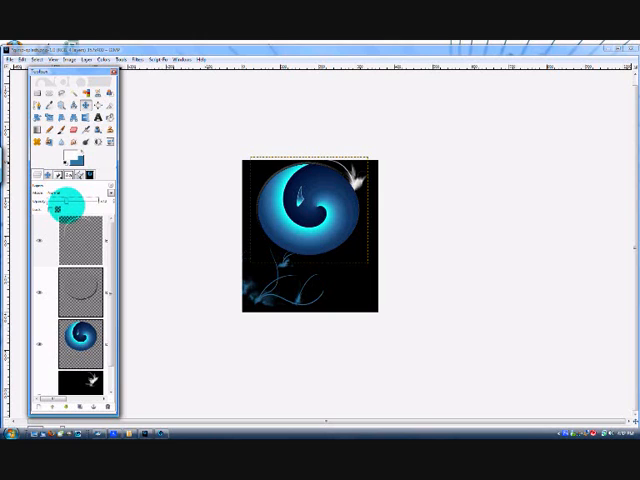
left_click(76, 300)
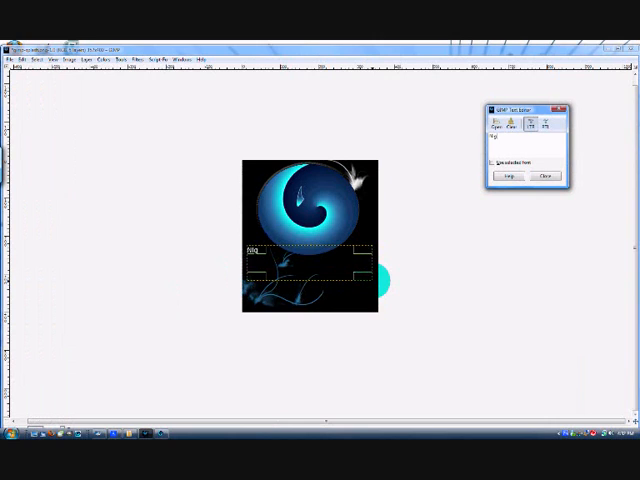
Step: Add the text 'nighthawk' beneath the swirl with the Text tool
type("nighthawk")
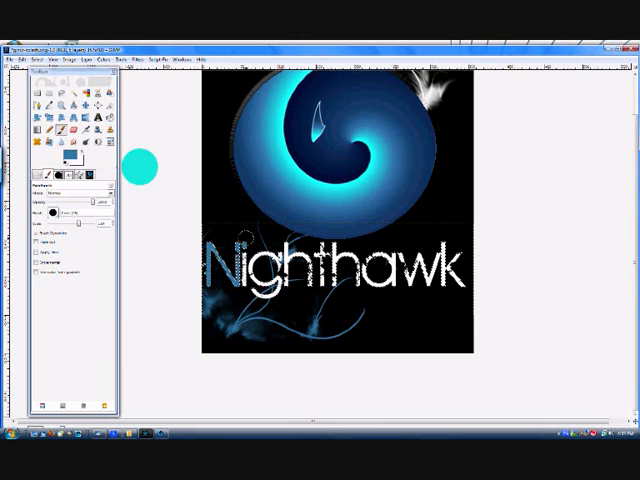
Step: Make the Nighthawk text large white lettering and start Open as Layers for another picture
left_click(32, 56)
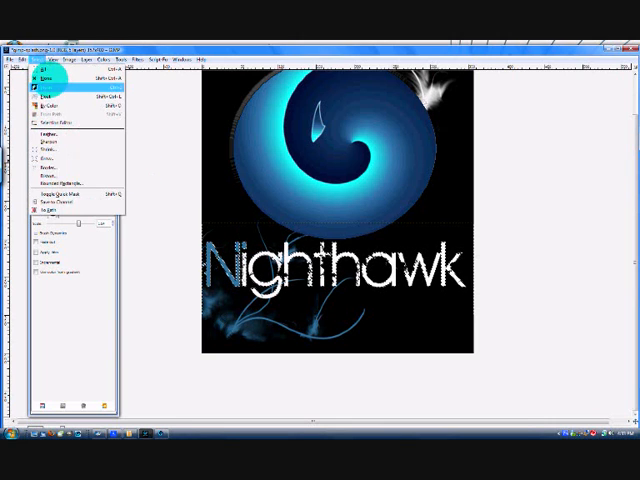
left_click(56, 60)
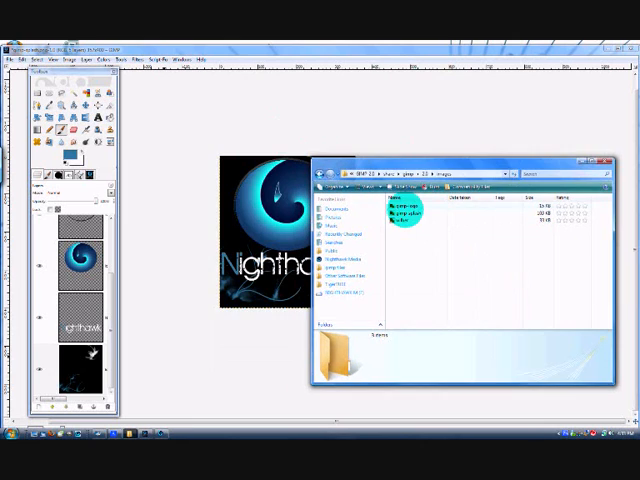
Step: Browse to the Wilber mascot image and open it as a new layer
left_click(396, 216)
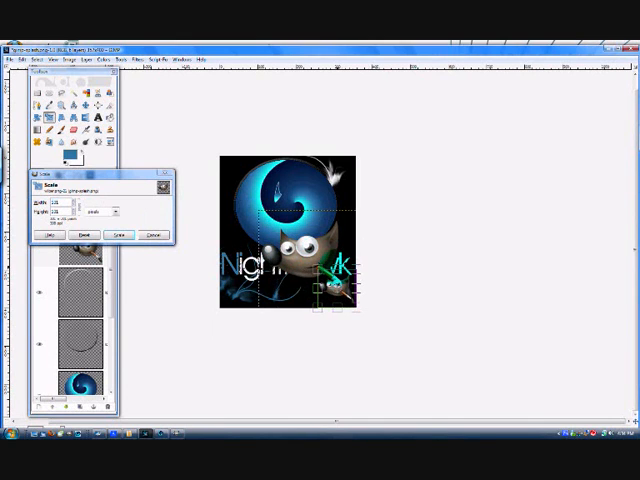
Step: Apply the Scale Layer resize so Wilber becomes a small figure near the Nighthawk text
left_click(120, 236)
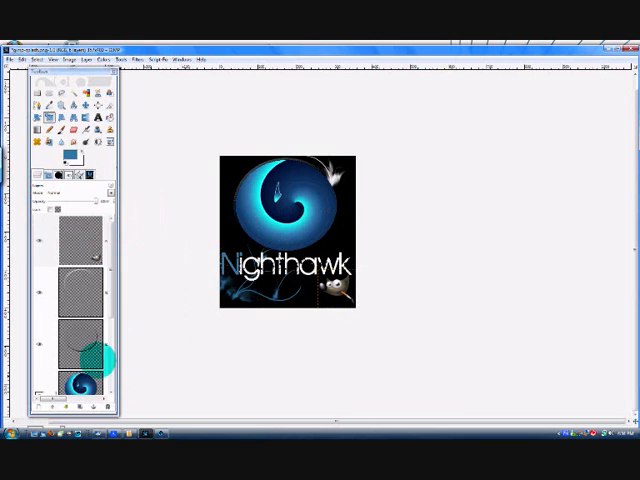